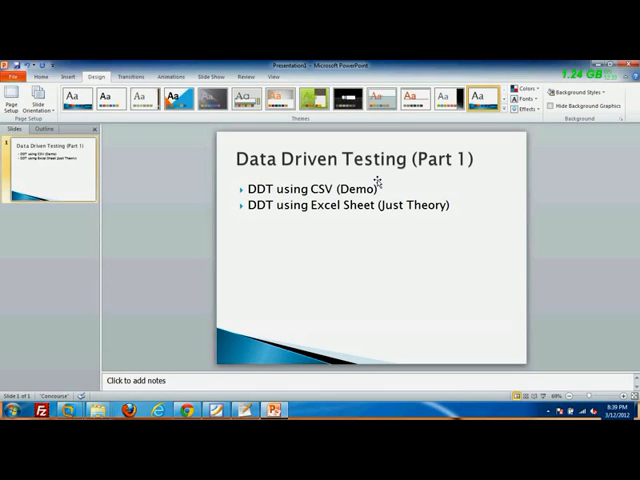
{"action": "mouse_move", "coordinate": [352, 234]}
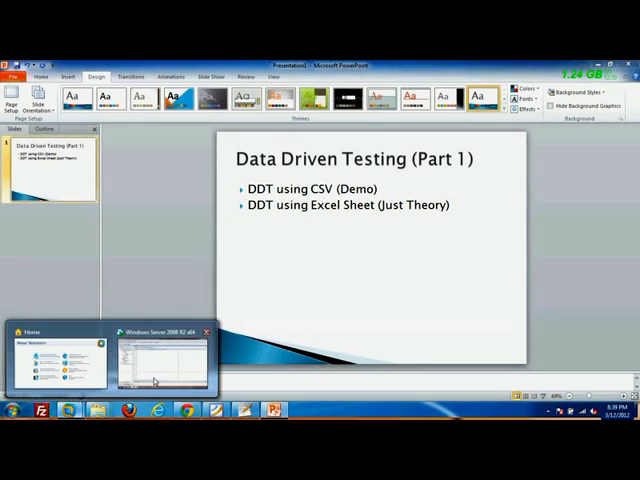
Write function driver() starting a DDT.CSVDriver call, then bring up the data folder
{"action": "left_click", "coordinate": [164, 360]}
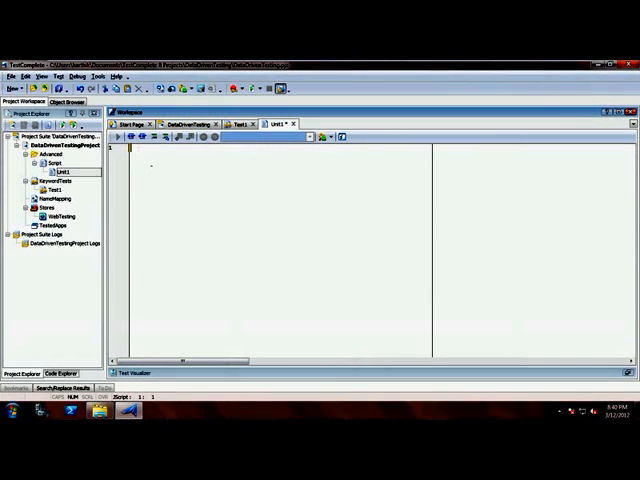
{"action": "mouse_move", "coordinate": [56, 148]}
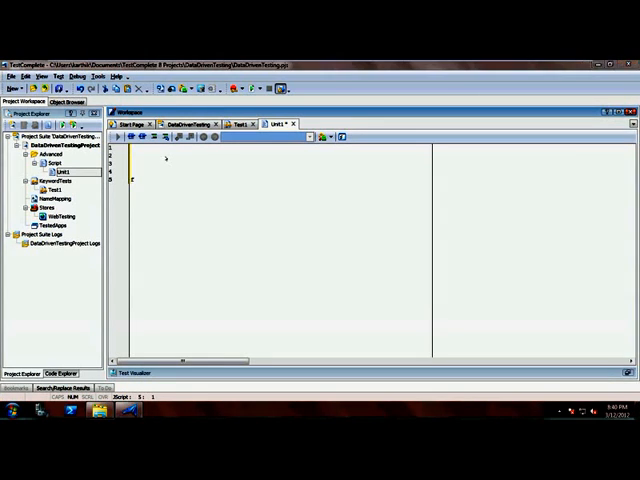
{"action": "type", "text": "function driver("}
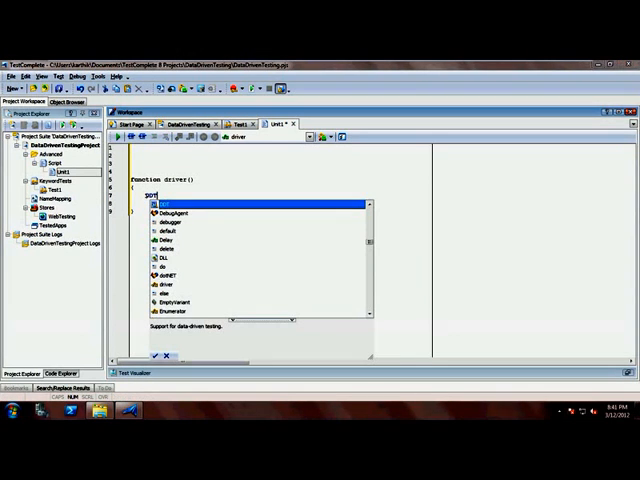
{"action": "type", "text": "DDT.CSVDriver(\""}
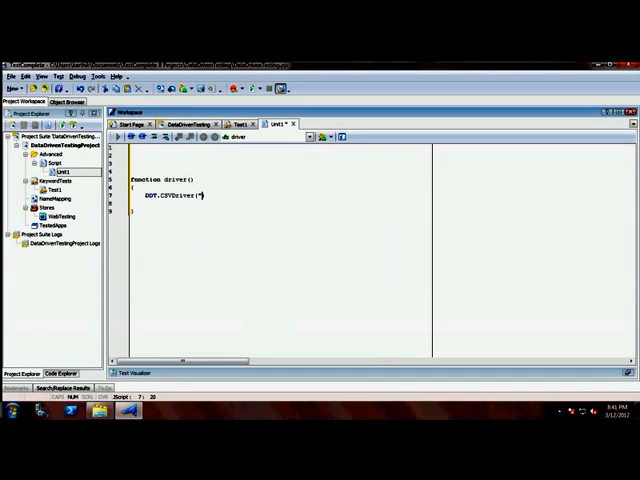
{"action": "left_click", "coordinate": [124, 196]}
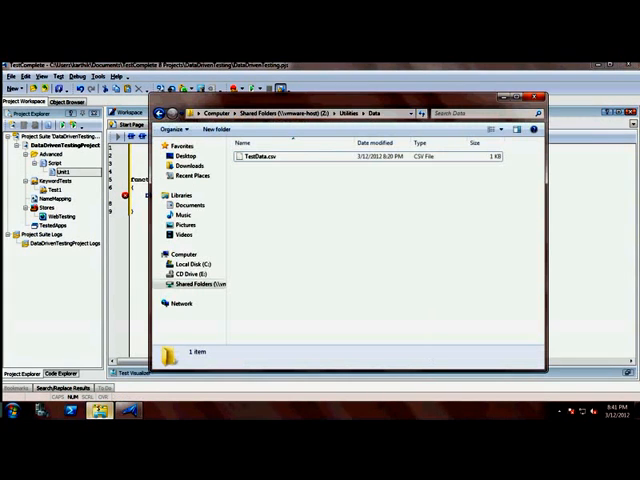
Create a new text document named DataSet in the Data folder
{"action": "left_click", "coordinate": [276, 156]}
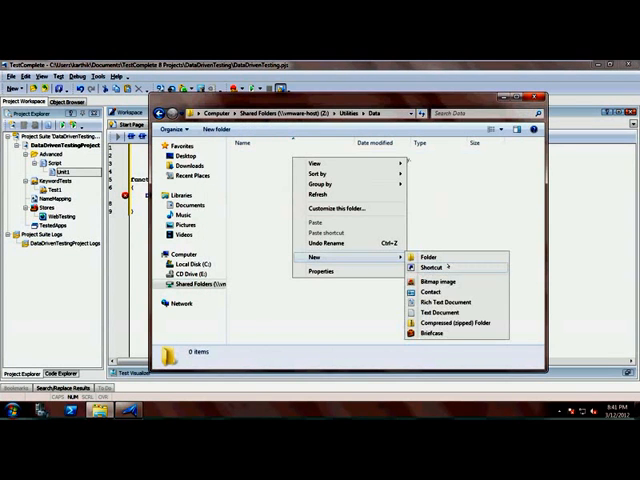
{"action": "left_click", "coordinate": [428, 312]}
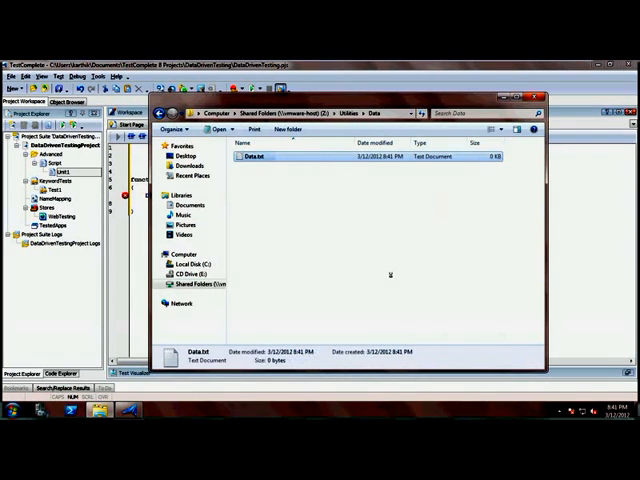
Enter header name,age,phone and rows John Carter,23,98658 and Will Smith,35 into the file
{"action": "double_click", "coordinate": [258, 156]}
{"action": "type", "text": "Name,Age,"}
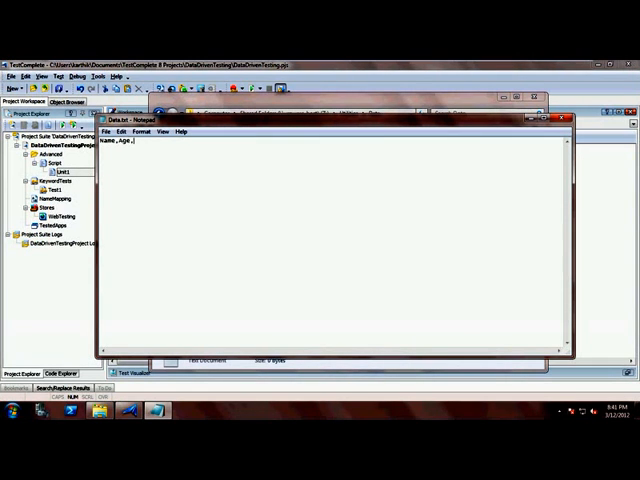
{"action": "type", "text": "phone"}
{"action": "type", "text": "karthik,27,98868"}
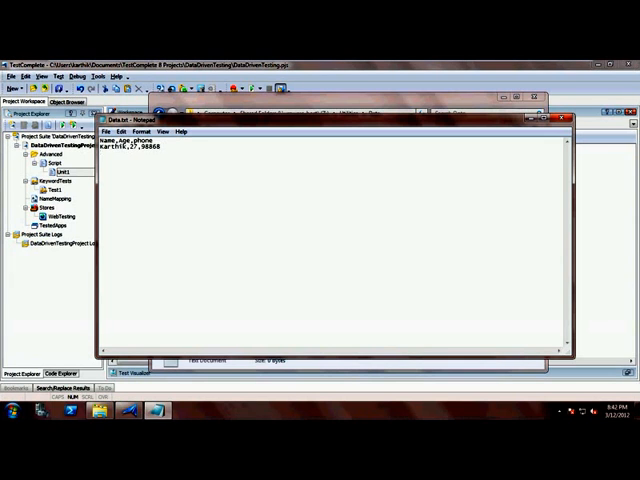
{"action": "type", "text": "John c"}
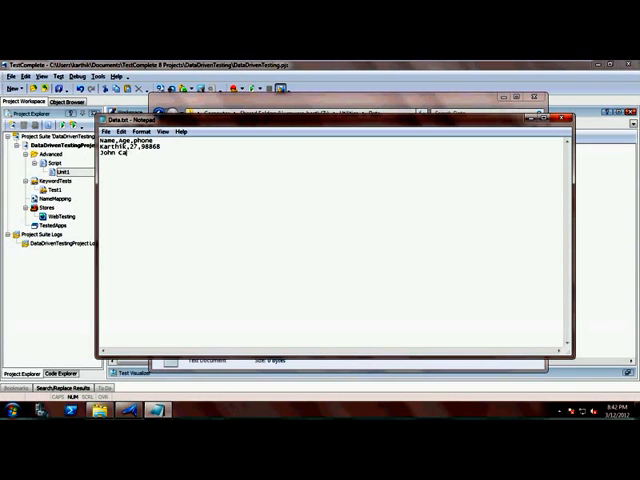
{"action": "type", "text": "rter,"}
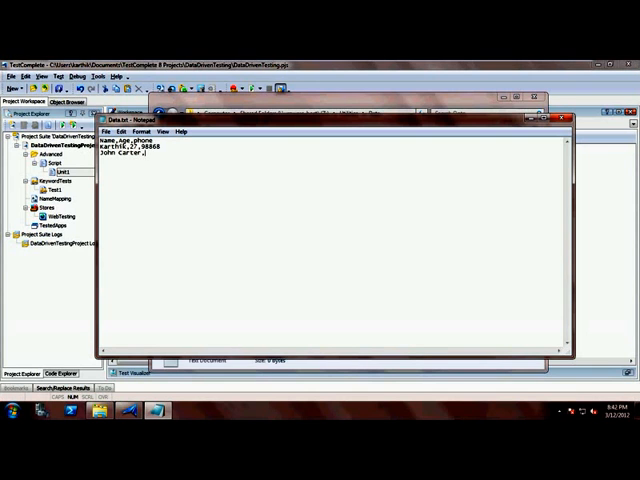
{"action": "type", "text": "23,"}
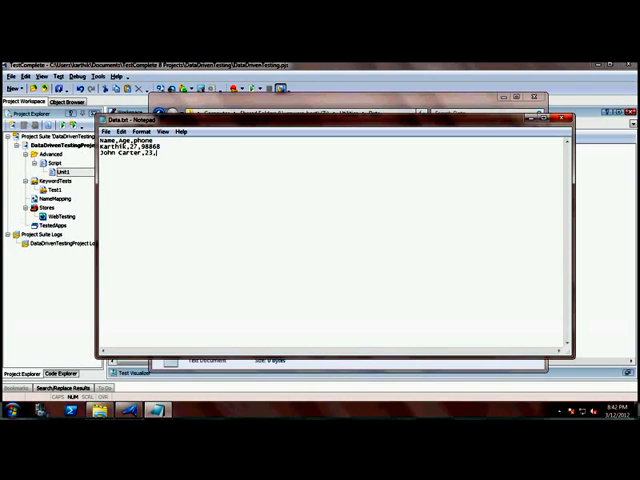
{"action": "type", "text": "98658"}
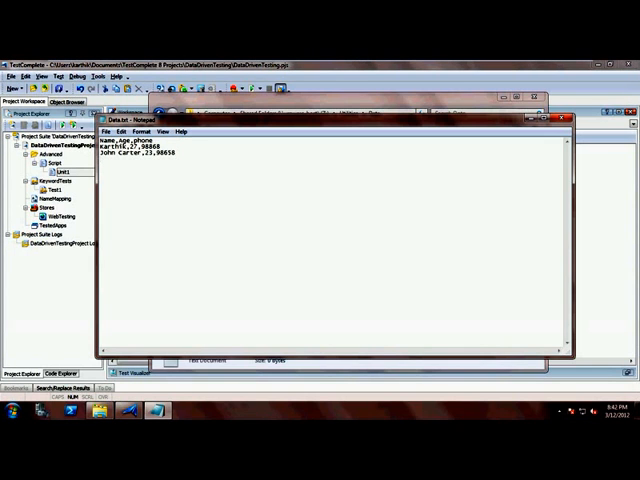
{"action": "type", "text": "will"}
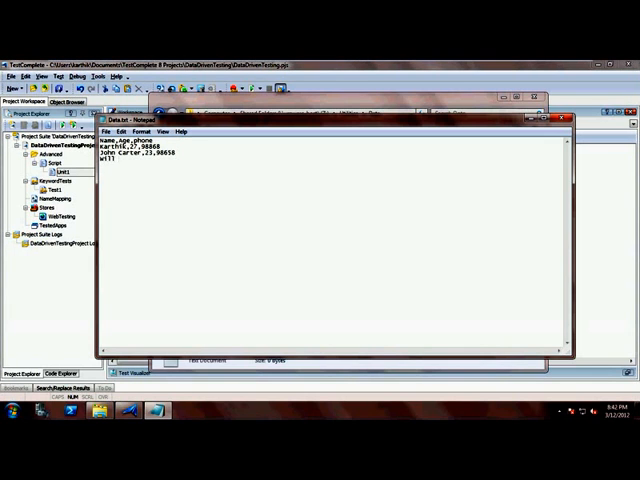
{"action": "type", "text": "Smith"}
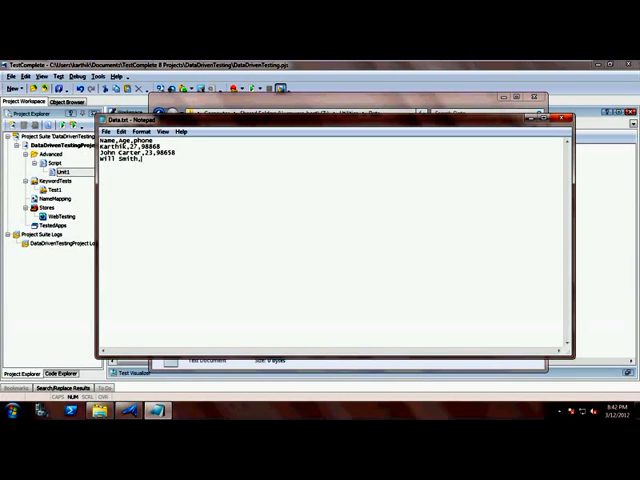
{"action": "type", "text": ",35"}
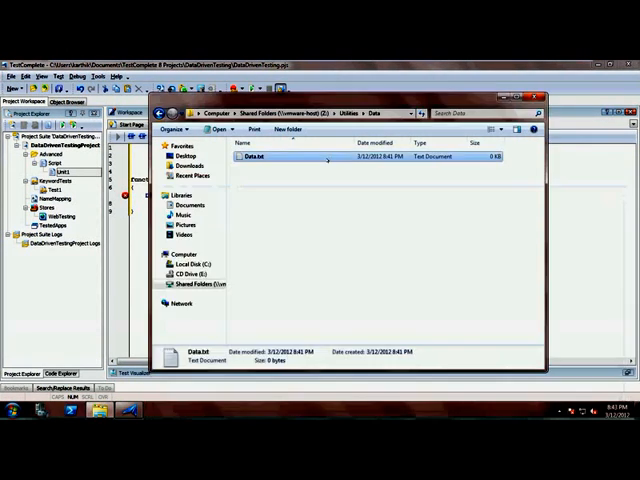
Reopen the data file from Explorer before returning to the TestComplete editor
{"action": "double_click", "coordinate": [258, 158]}
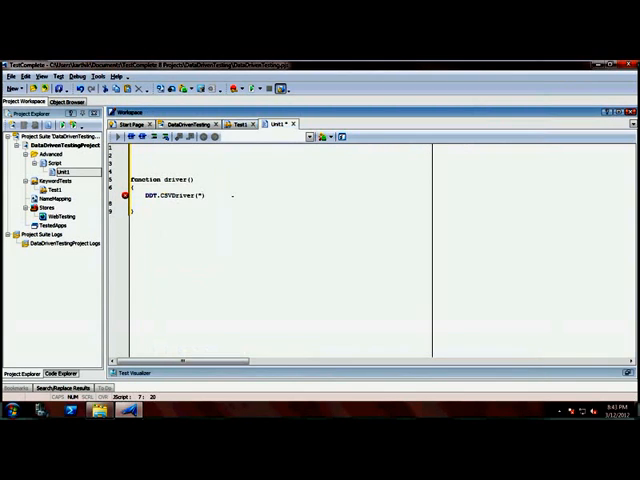
Pass "Z:\Utilities\Data\Data.csv" to DDT.CSVDriver in driver()
{"action": "type", "text": "\"Z:\\Utilities\\Data\\Data.csv\""}
{"action": "type", "text": "function caller()"}
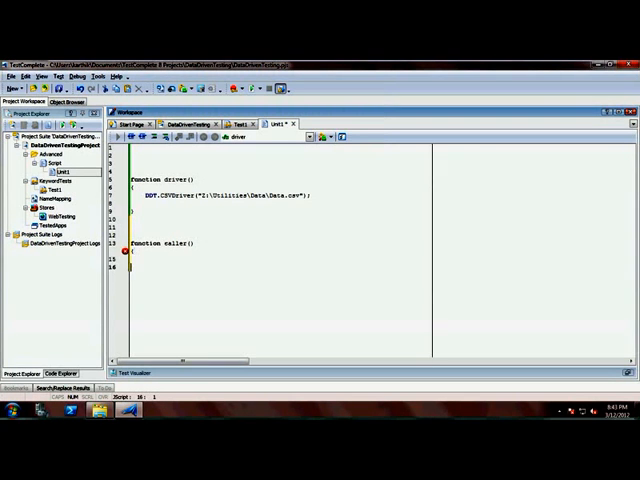
Add Log.Message(DDT.CurrentDriver.Value("Name")) inside caller()
{"action": "left_click", "coordinate": [134, 252]}
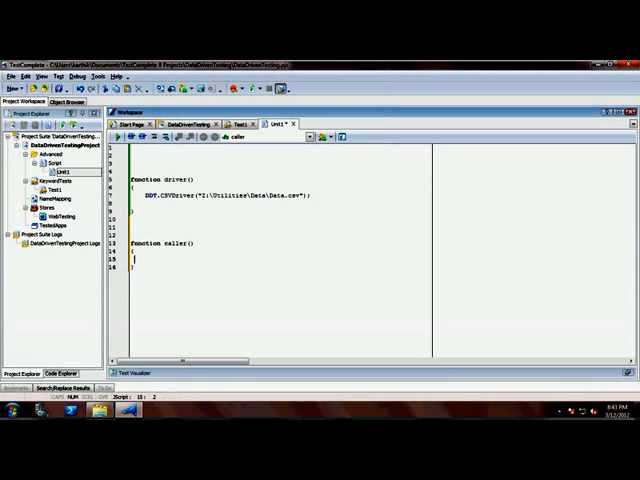
{"action": "type", "text": "Log.Message"}
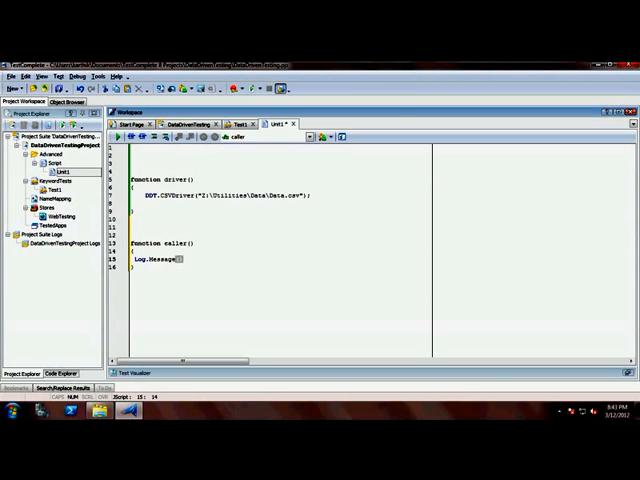
{"action": "type", "text": "DDT.CurrentDriver.Value("}
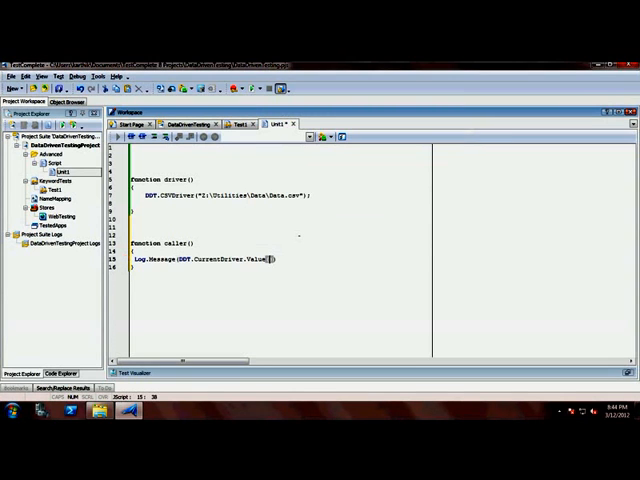
{"action": "type", "text": "\"Name\""}
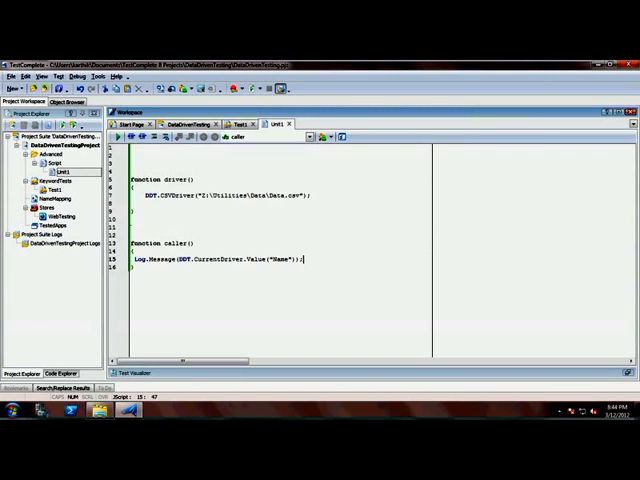
Add DDT.CurrentDriver.DriveMethod("Unit1.caller") after the CSVDriver line in driver()
{"action": "left_click", "coordinate": [124, 232]}
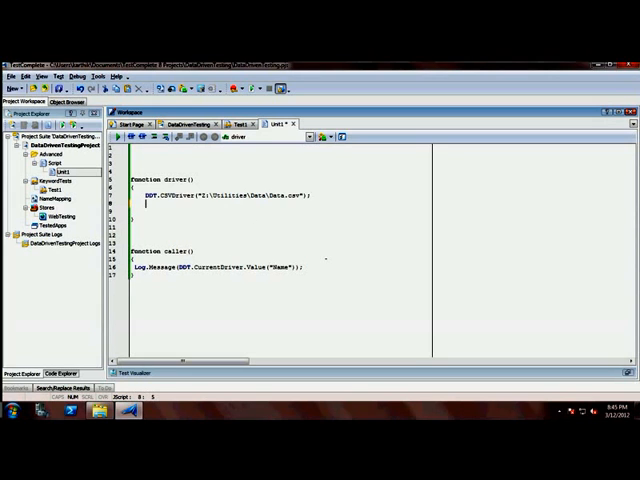
{"action": "type", "text": "DDT."}
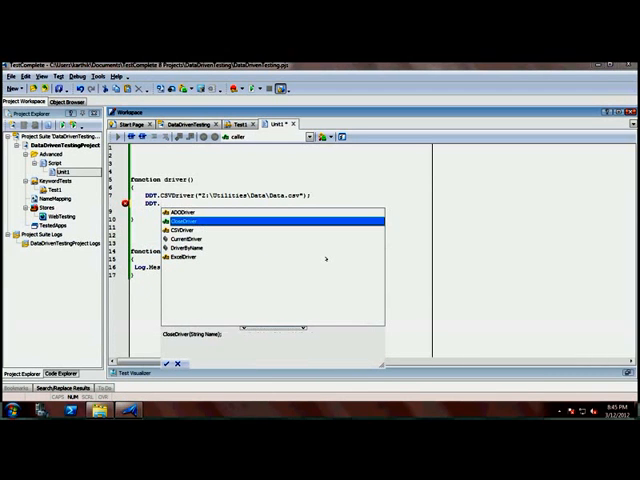
{"action": "key", "text": "down"}
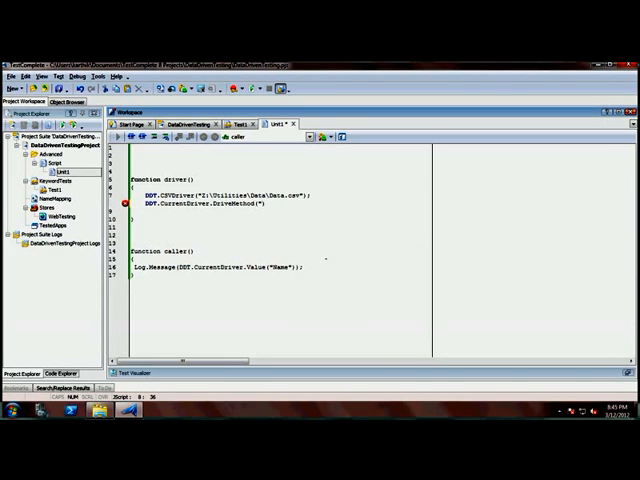
{"action": "type", "text": "Unit"}
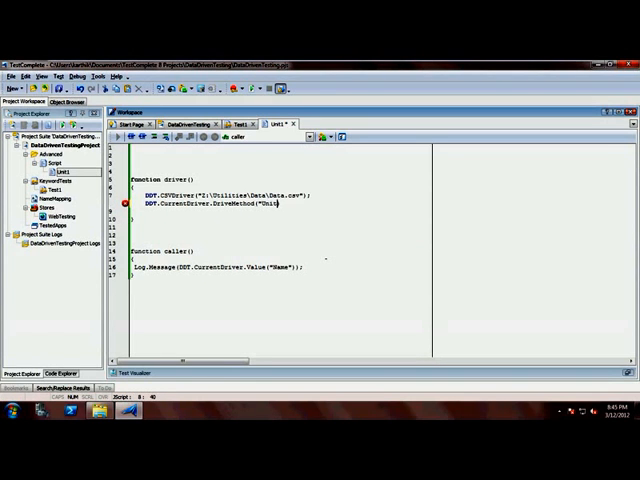
{"action": "type", "text": "1."}
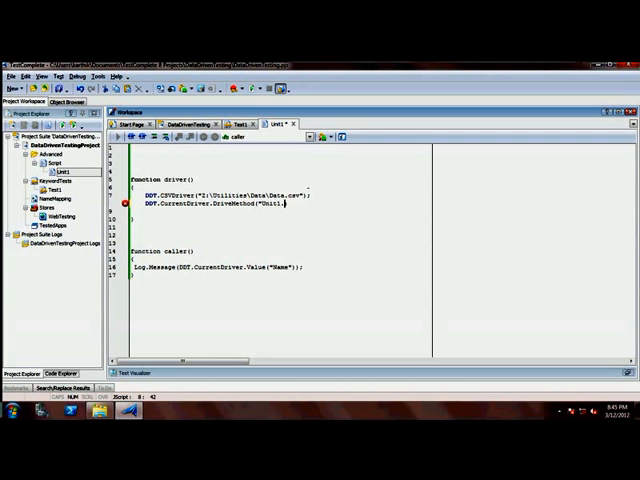
{"action": "type", "text": "caller)"}
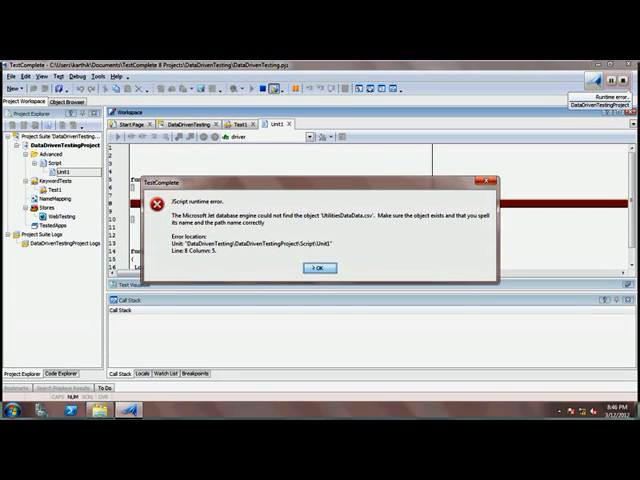
Dismiss the JScript runtime error saying the data file object could not be found
{"action": "left_click", "coordinate": [318, 268]}
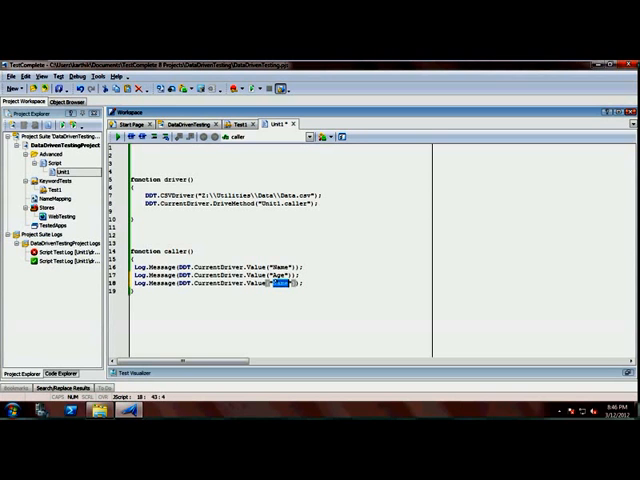
Log the Age and Phone values of the current row in caller() via Log.Message
{"action": "type", "text": "Phone"}
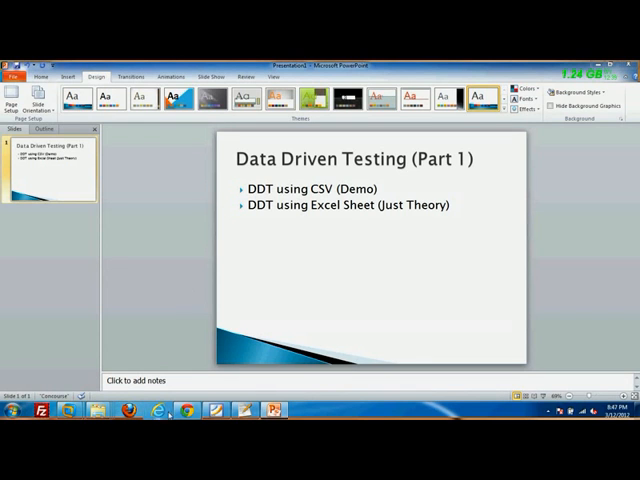
{"action": "mouse_move", "coordinate": [208, 280]}
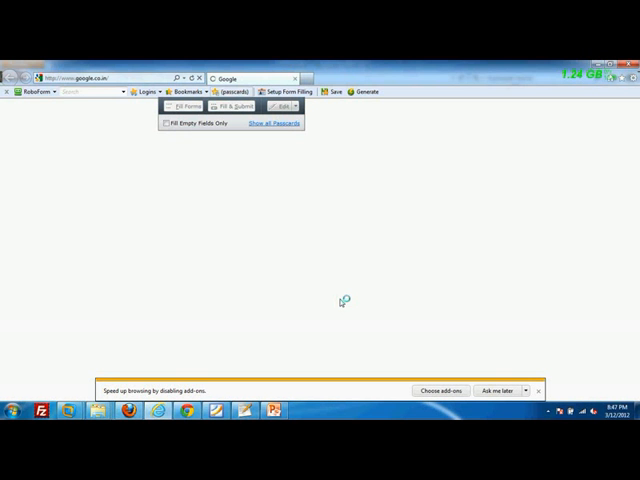
{"action": "mouse_move", "coordinate": [334, 240]}
{"action": "type", "text": "oxe3c"}
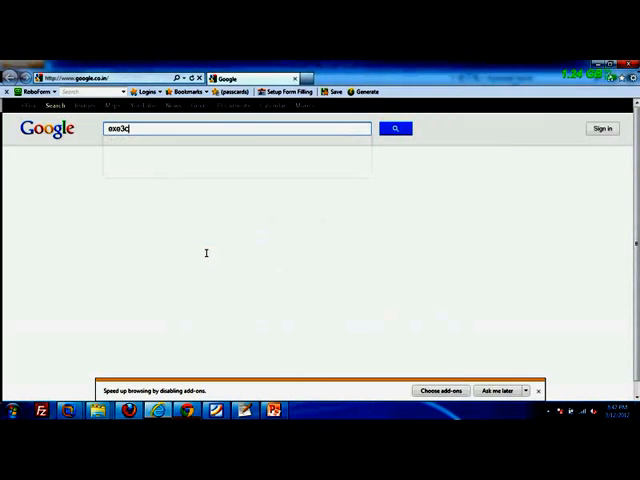
Search Google for 'execute automation selenium data driven' and open the ExecuteAutomation article
{"action": "type", "text": "execute automation"}
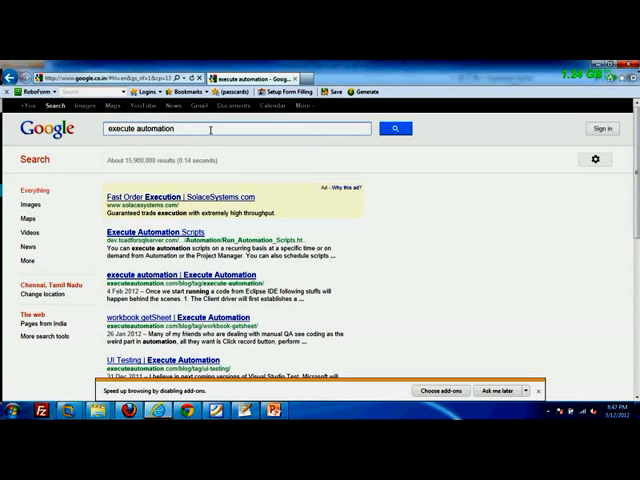
{"action": "type", "text": "selenium"}
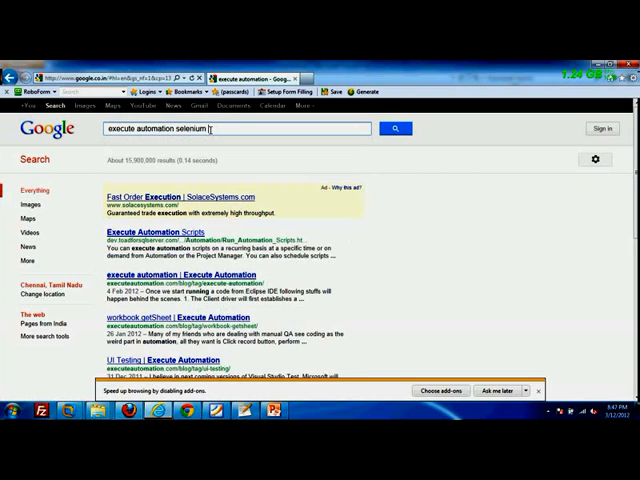
{"action": "type", "text": "data drive"}
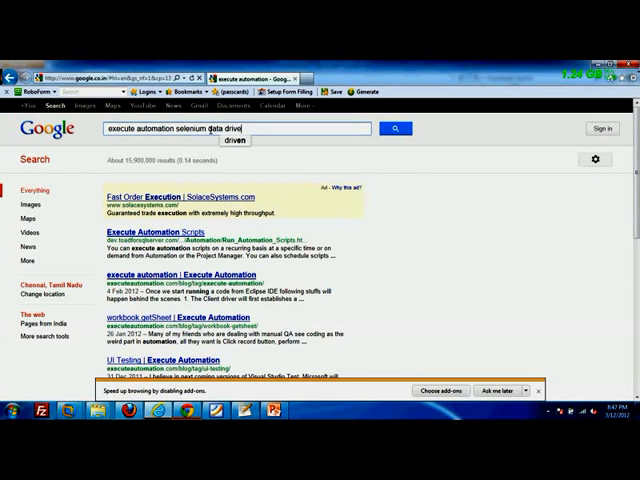
{"action": "left_click", "coordinate": [232, 140]}
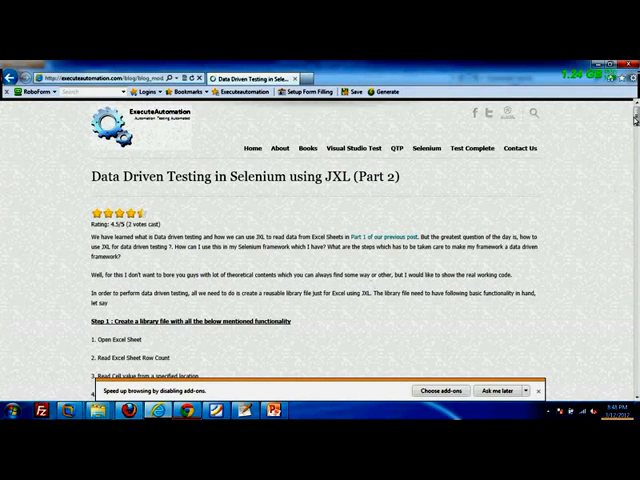
Scroll through the ExcelSheetDriver and Gmail login test code, selecting a term in the login test
{"action": "scroll", "scroll_direction": "down", "scroll_amount": 3}
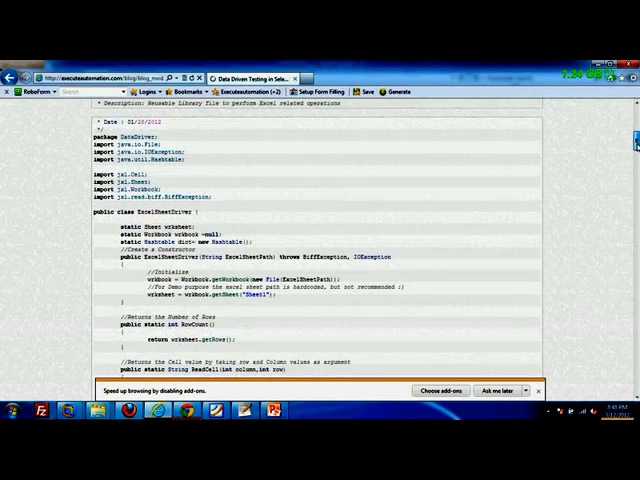
{"action": "scroll", "scroll_direction": "down", "scroll_amount": 3}
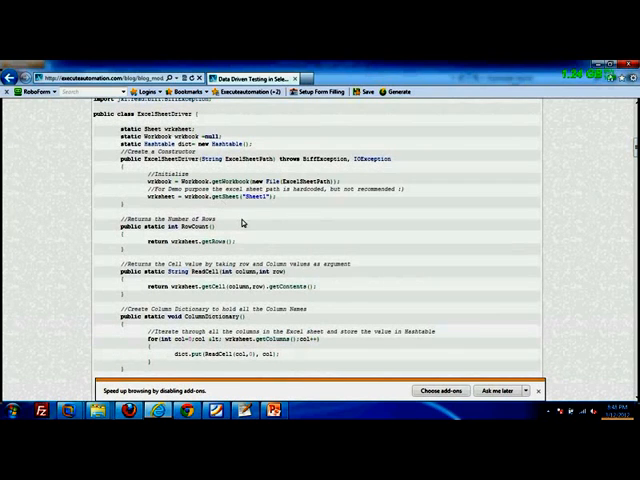
{"action": "mouse_move", "coordinate": [228, 312]}
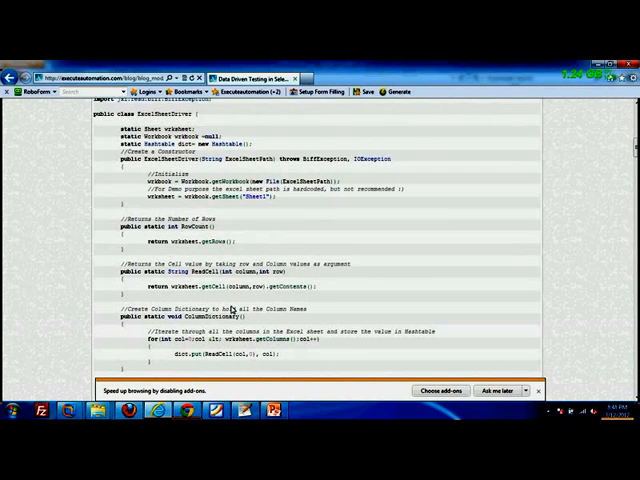
{"action": "scroll", "scroll_direction": "down", "scroll_amount": 3}
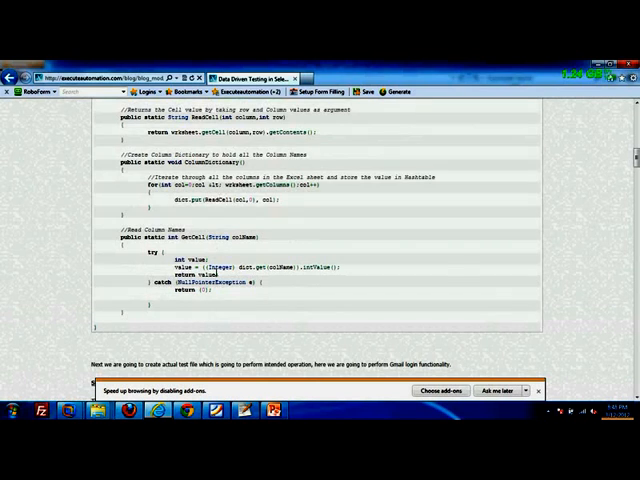
{"action": "scroll", "scroll_direction": "up", "scroll_amount": 3}
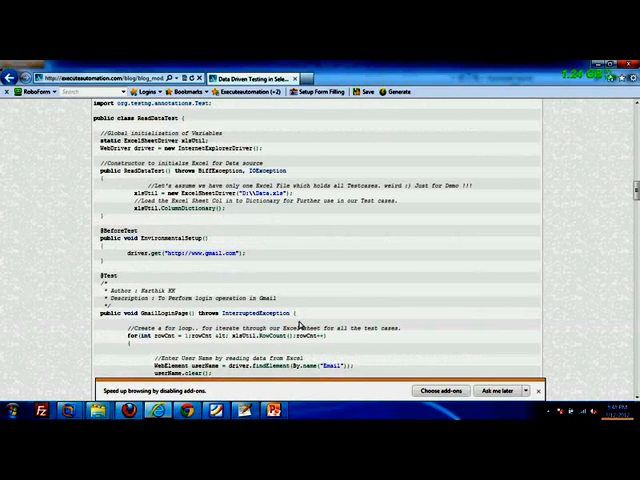
{"action": "scroll", "scroll_direction": "down", "scroll_amount": 3}
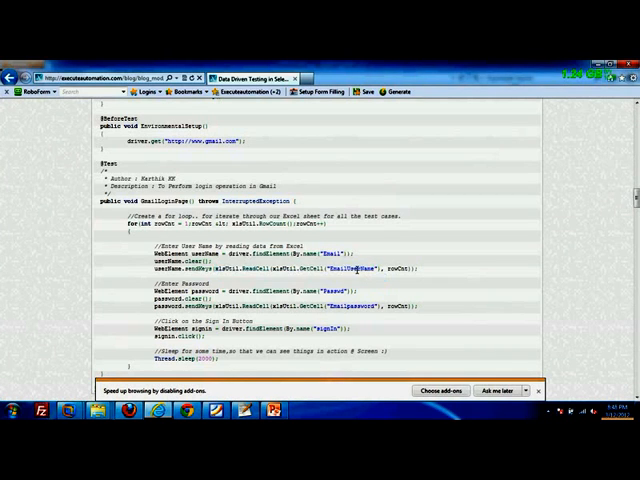
{"action": "double_click", "coordinate": [390, 270]}
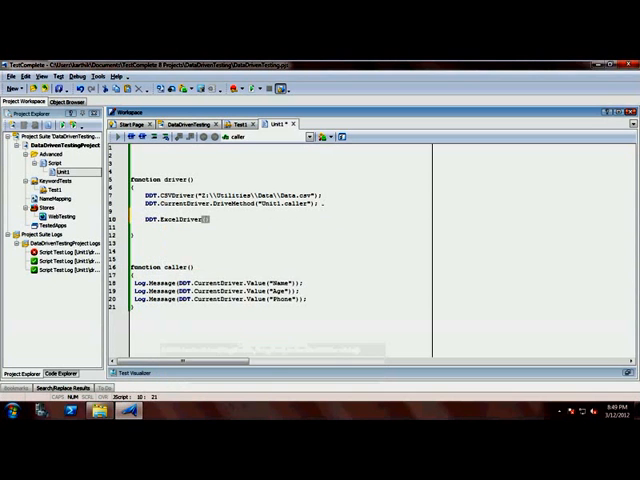
Place the cursor inside the DDT.ExcelDriver() parentheses below the DriveMethod line
{"action": "left_click", "coordinate": [230, 138]}
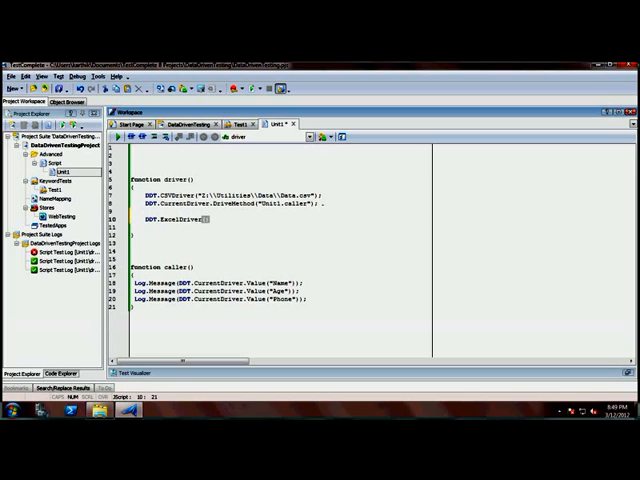